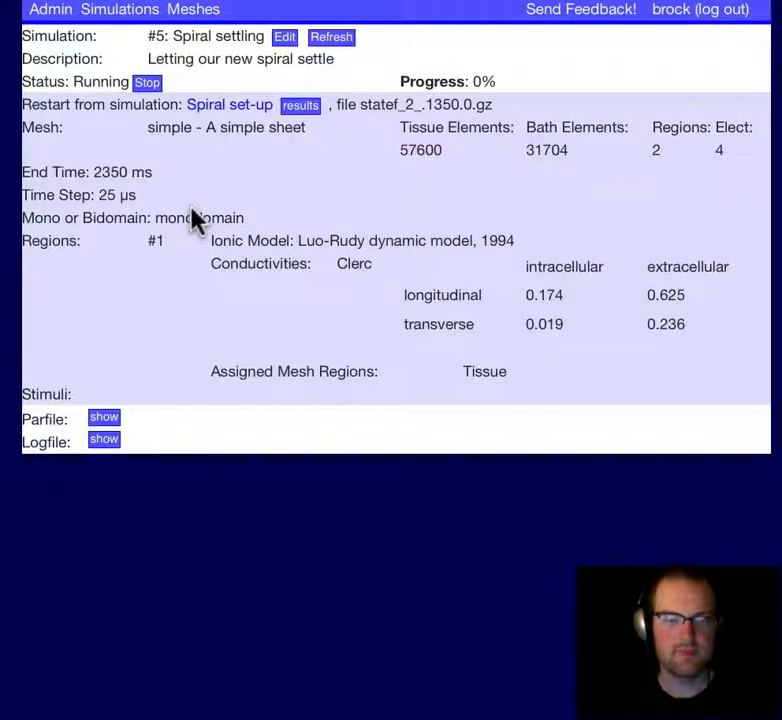
Refresh simulation #5 twice to update its progress and voltage traces.
{"action": "left_click", "coordinate": [331, 37]}
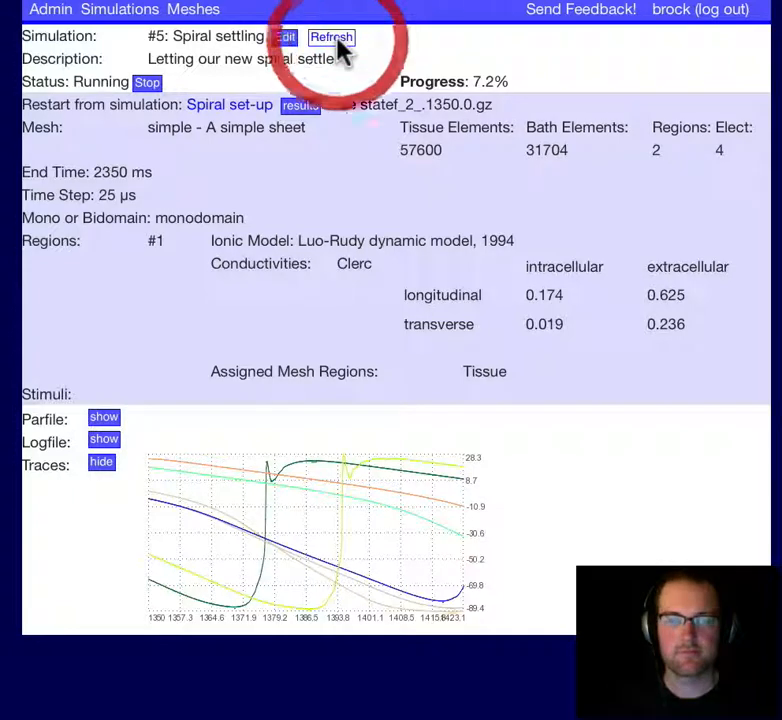
{"action": "left_click", "coordinate": [331, 37]}
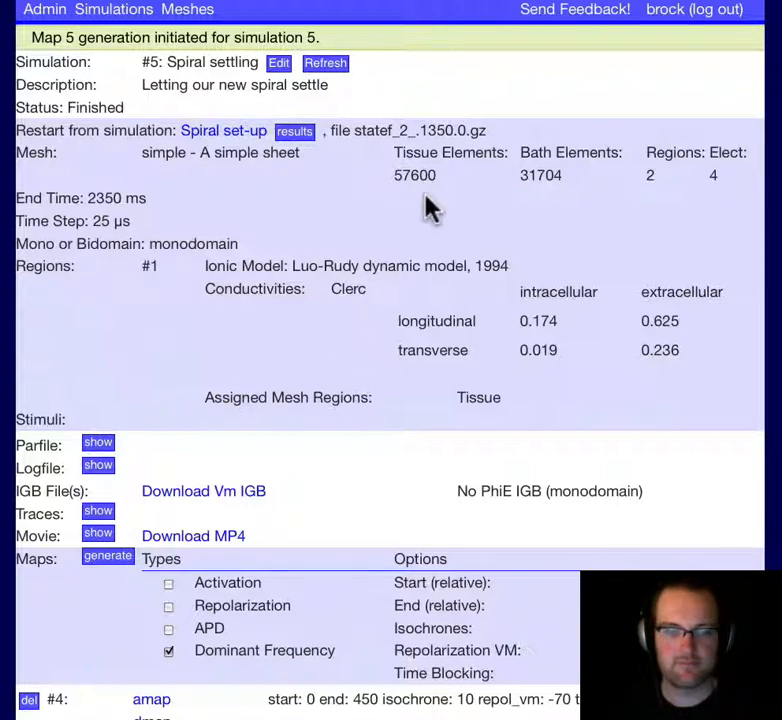
Scroll down to the new dfmap entry, map #5 (0–1350 ms), below map #4.
{"action": "scroll", "scroll_direction": "down", "scroll_amount": 3}
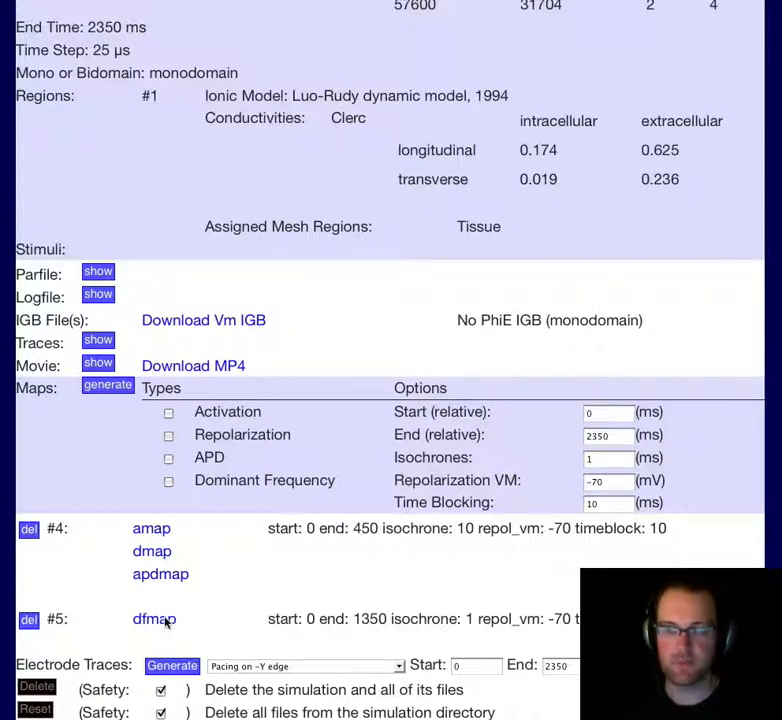